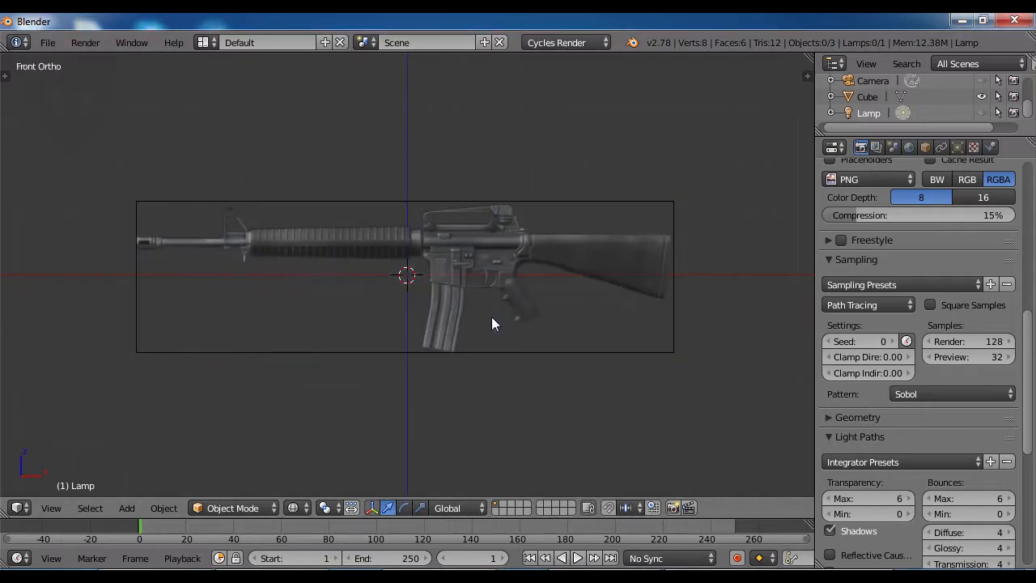
mouse_move(405, 235)
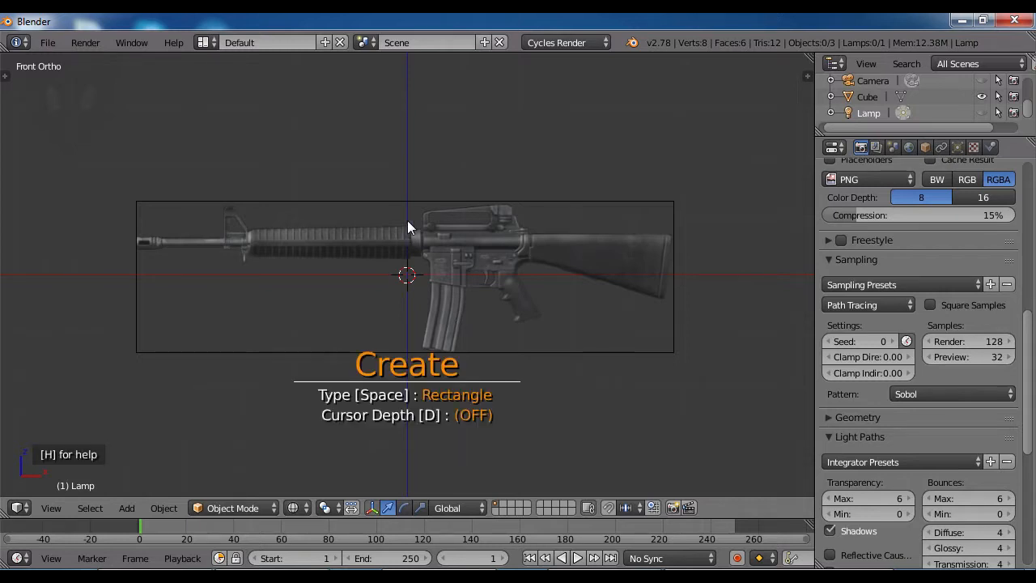
mouse_move(405, 217)
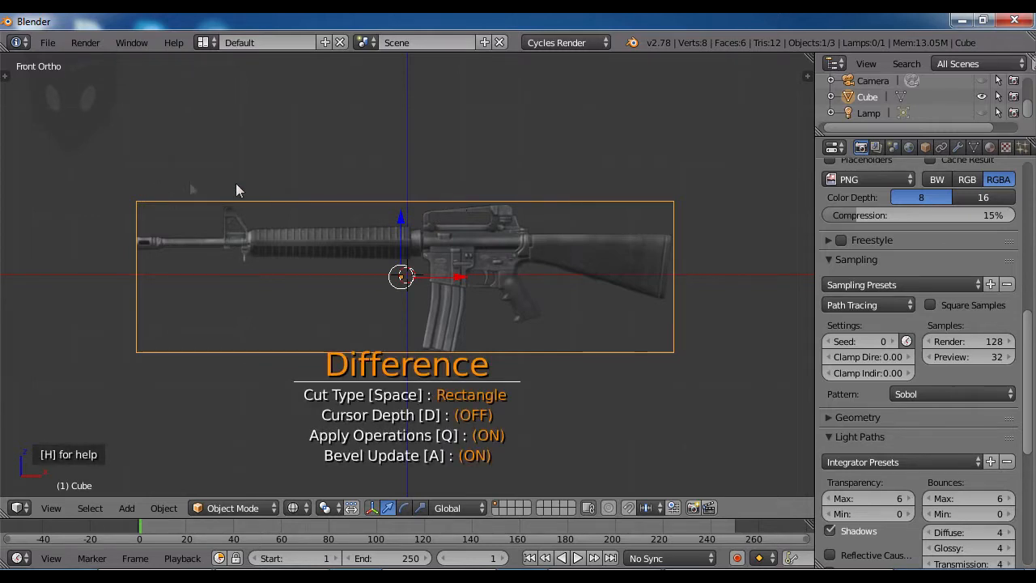
mouse_move(132, 192)
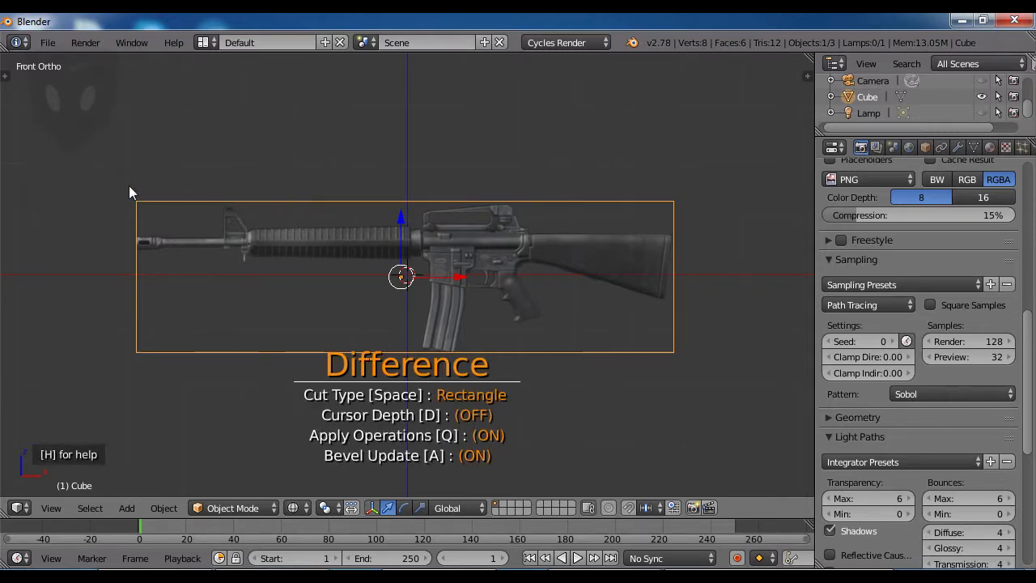
Cut away the block above the barrel front and the empty space around the rifle.
left_click_drag(130, 185, 224, 240)
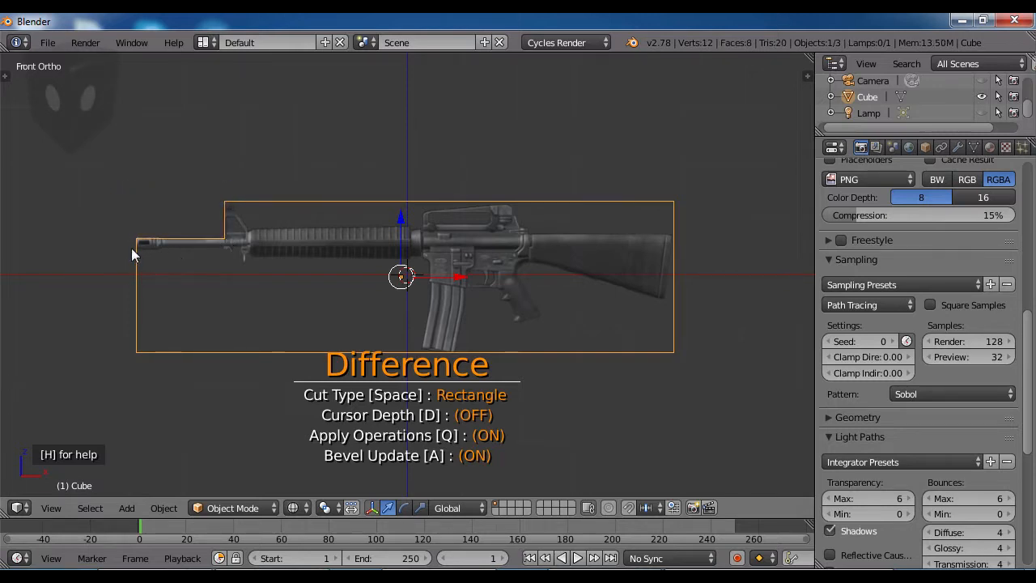
left_click_drag(133, 250, 251, 403)
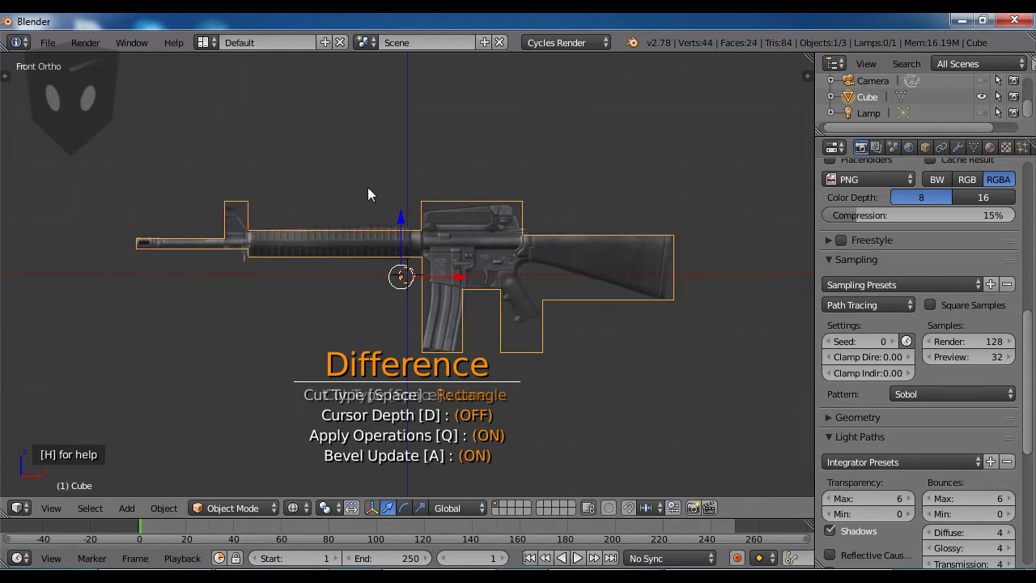
key("space")
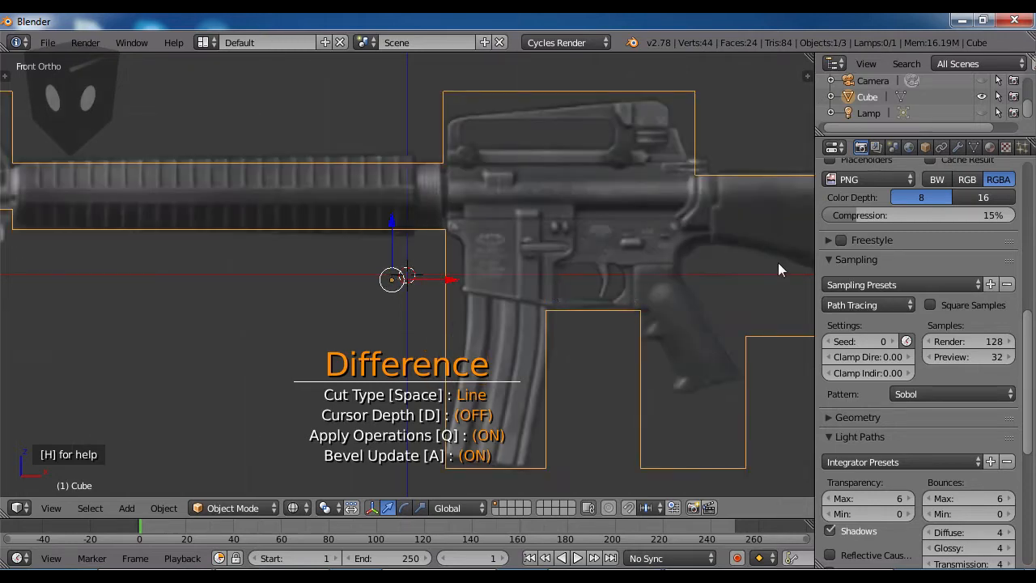
mouse_move(715, 487)
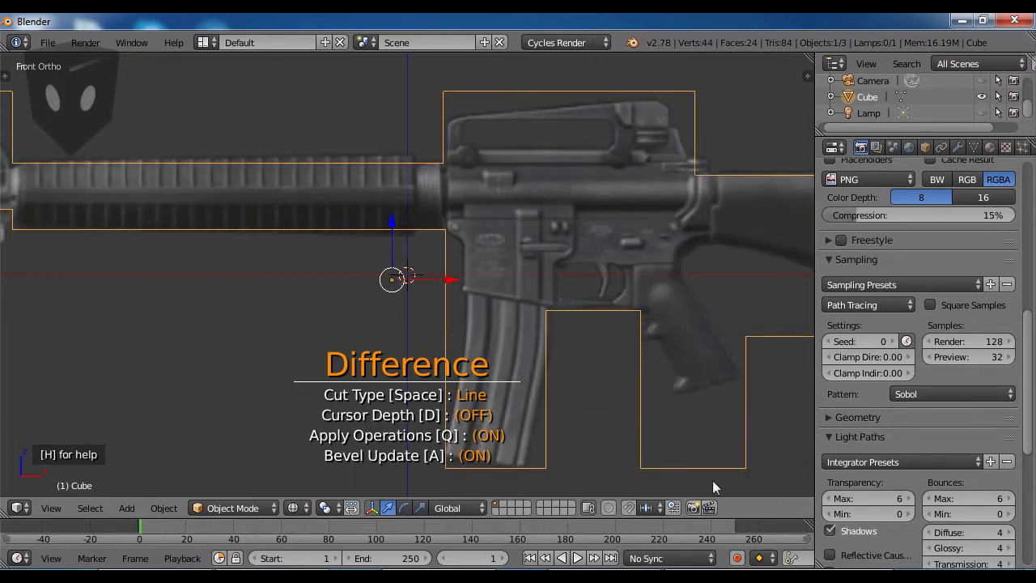
mouse_move(640, 319)
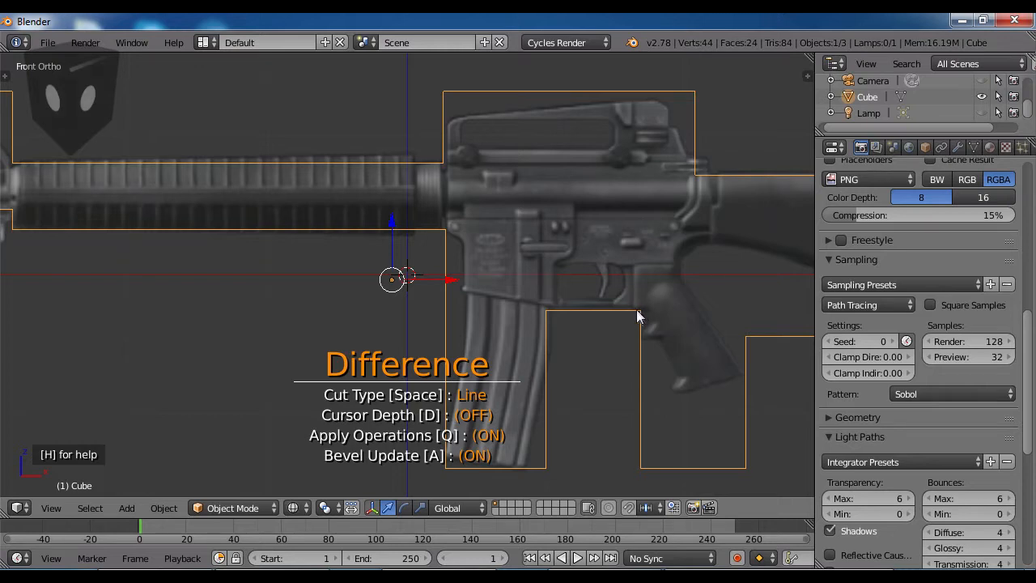
mouse_move(642, 319)
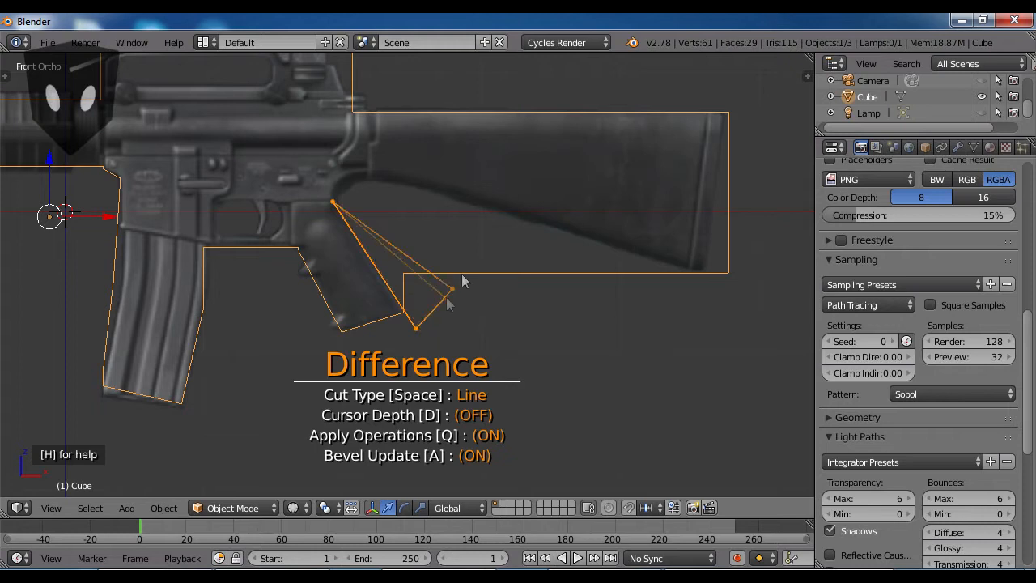
Apply an angled cut around the pistol grip and a rounded cut where grip meets stock.
key("space")
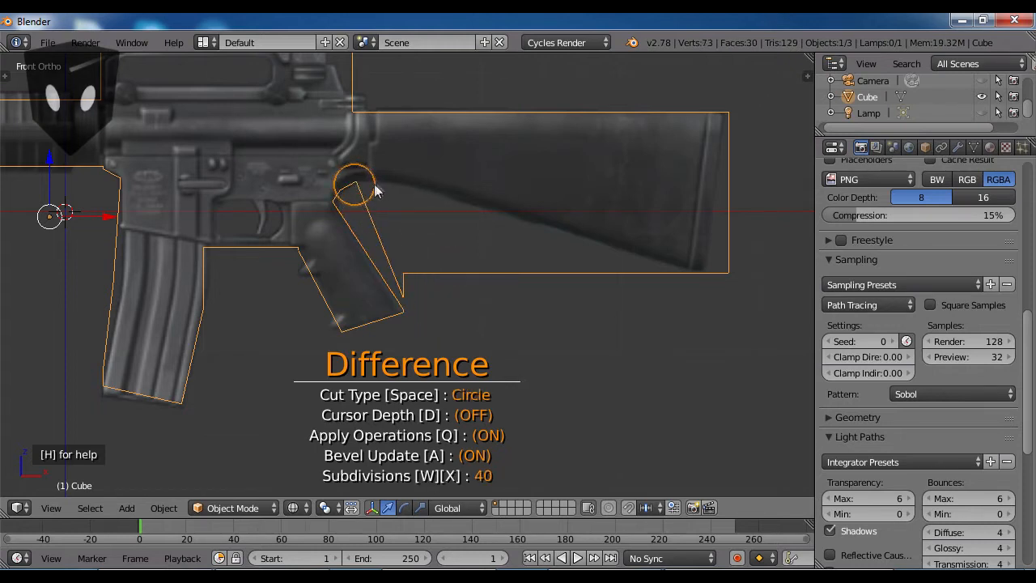
key("space")
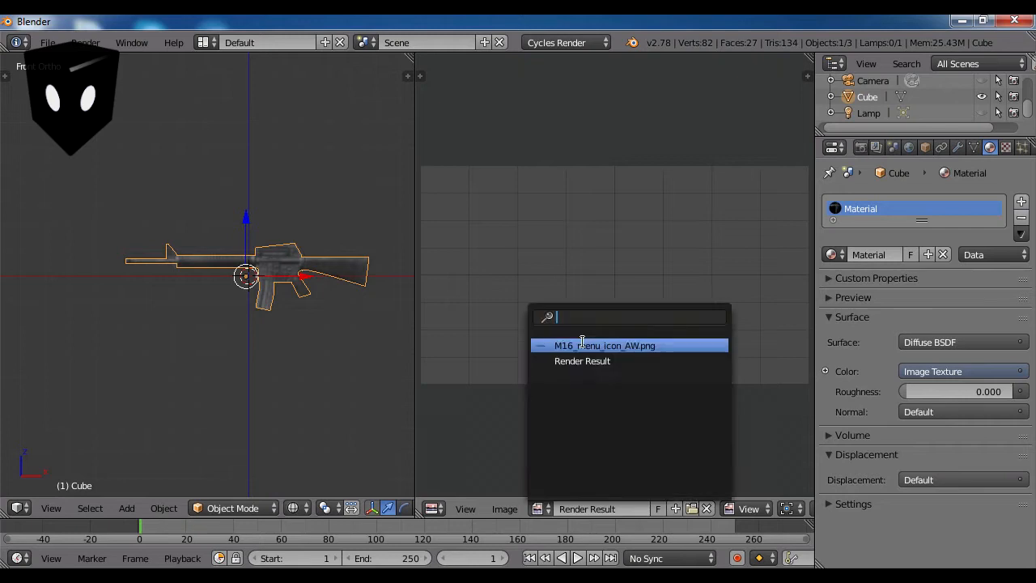
Pick M16_menu_icon_AW.png as the cube's image texture.
left_click(604, 346)
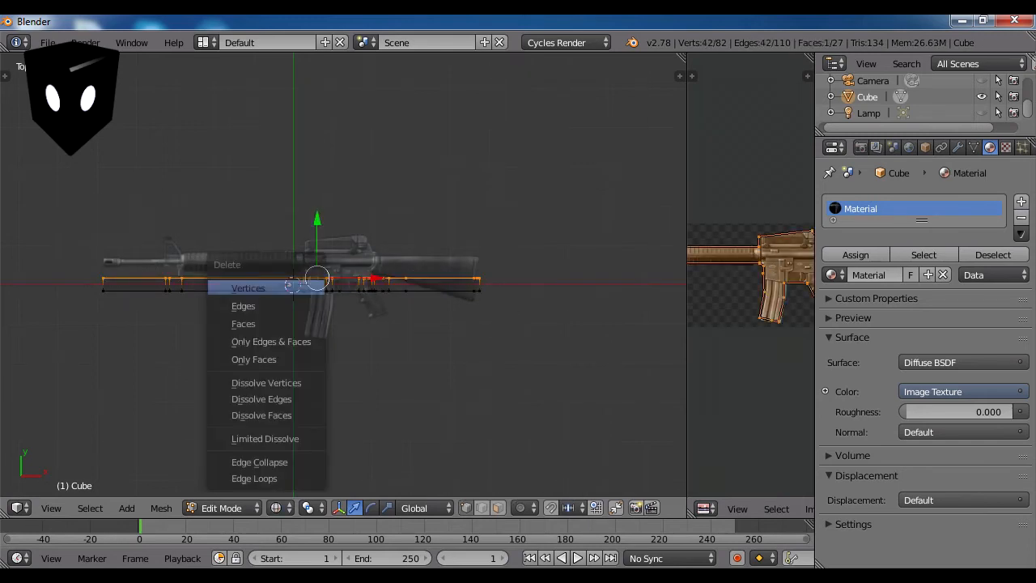
Delete the selected stray vertices and Tab back to Object Mode.
left_click(248, 288)
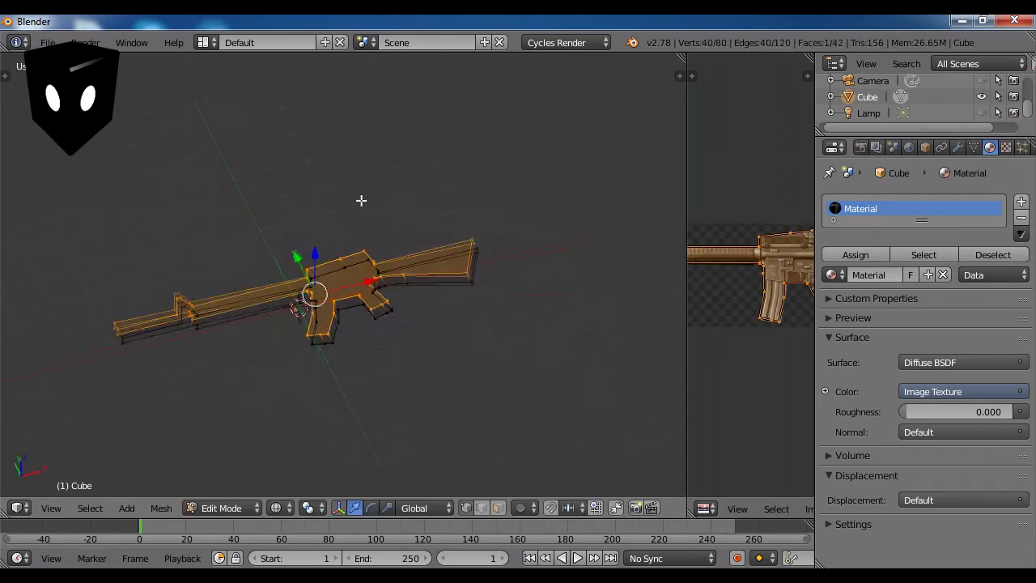
key("Tab")
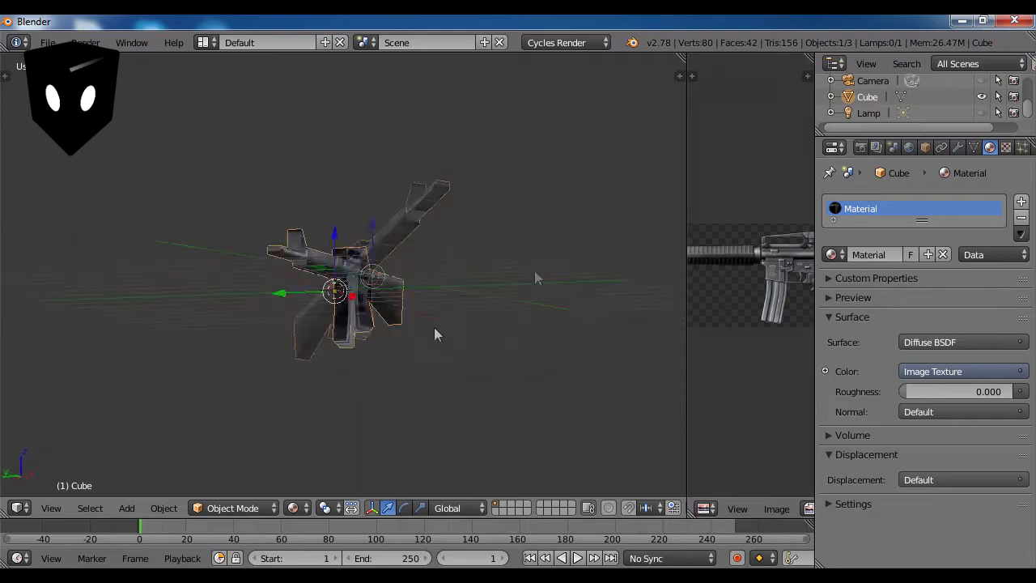